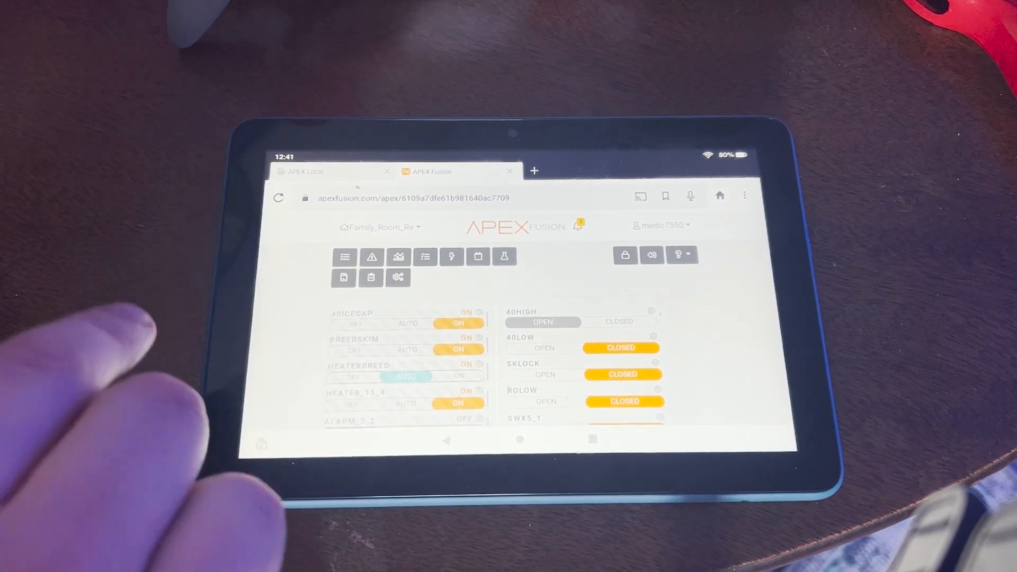
Step: Open the Family_Room_Re configuration layout with its module list
click(397, 276)
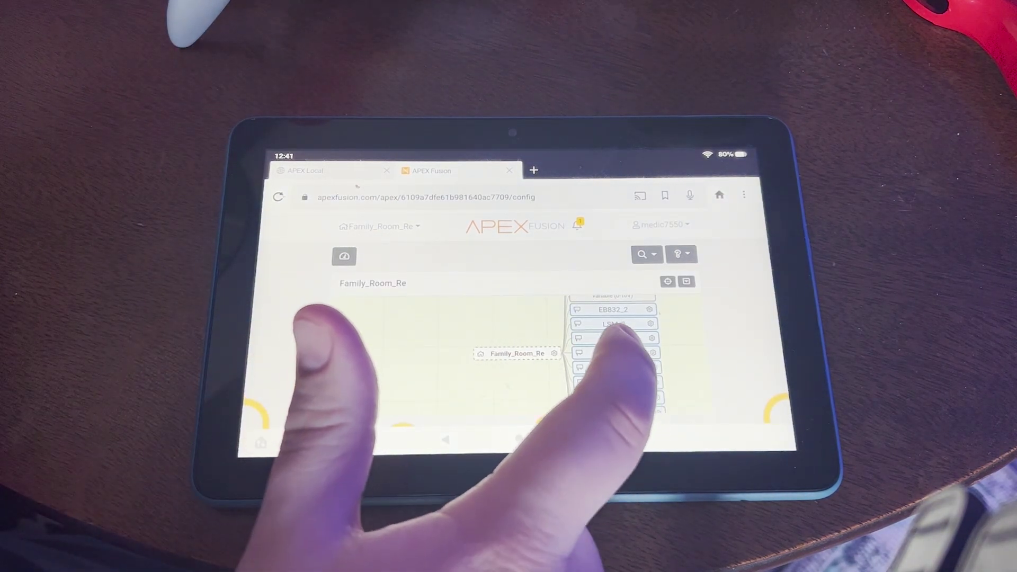
Step: Open the LSM_3 module's Lunar_3_1 output settings (Moon icon, Advanced control type)
click(613, 324)
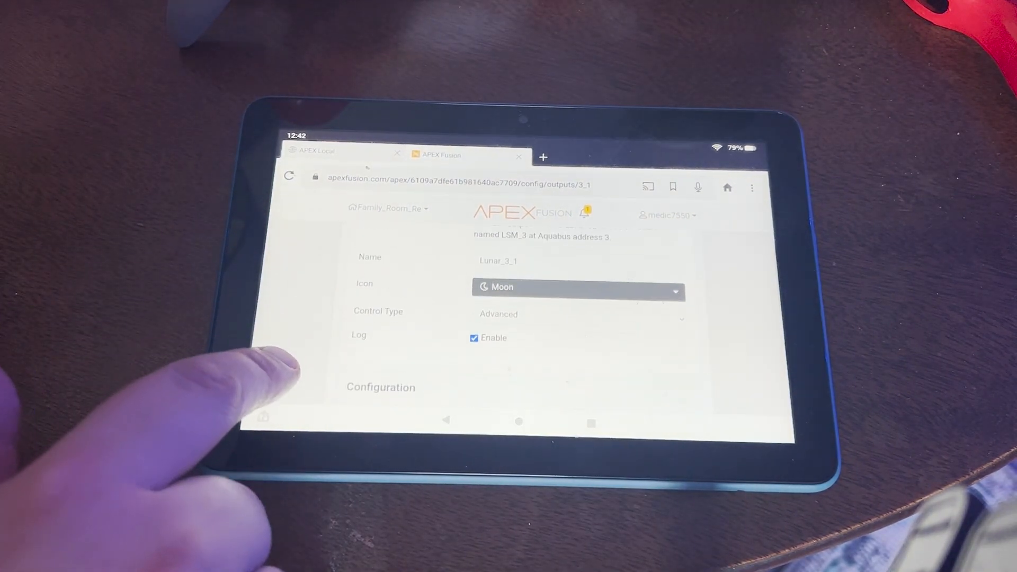
scroll(down, 3)
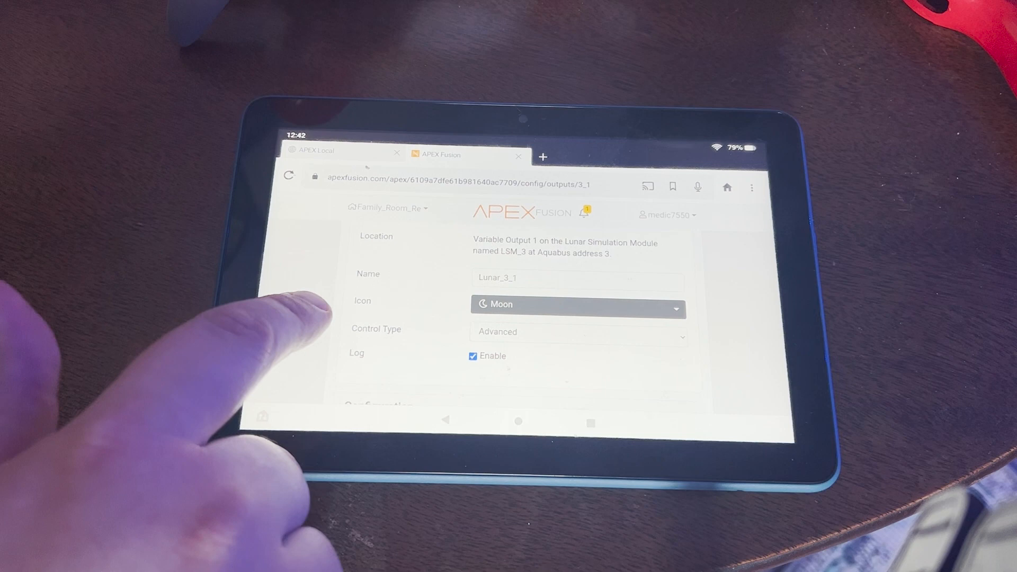
scroll(down, 3)
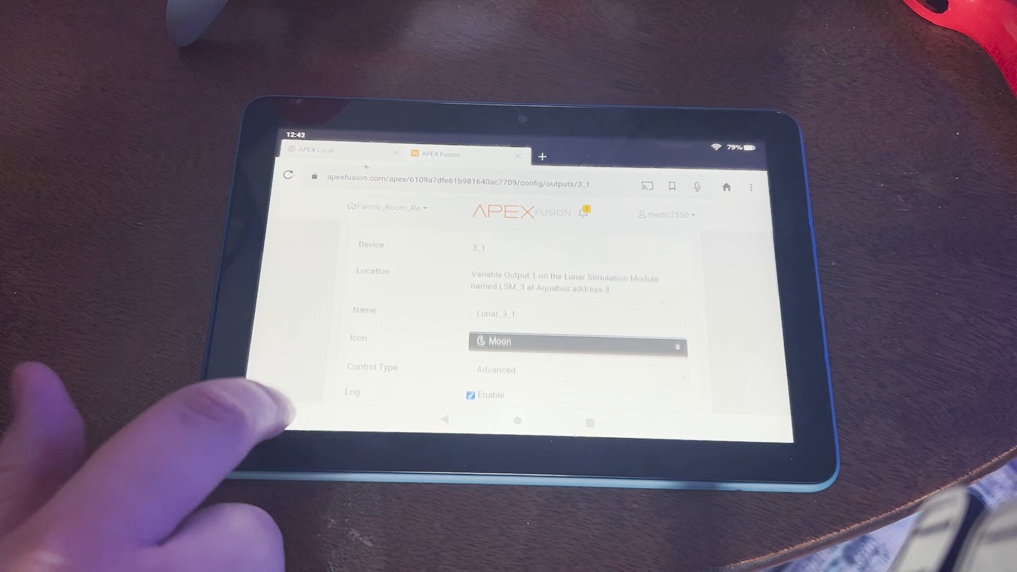
scroll(up, 3)
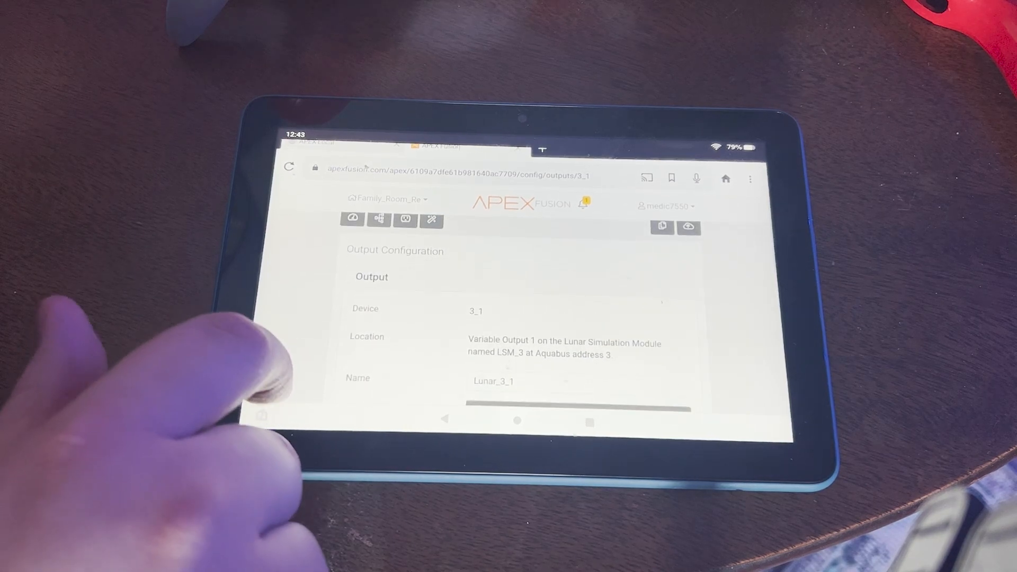